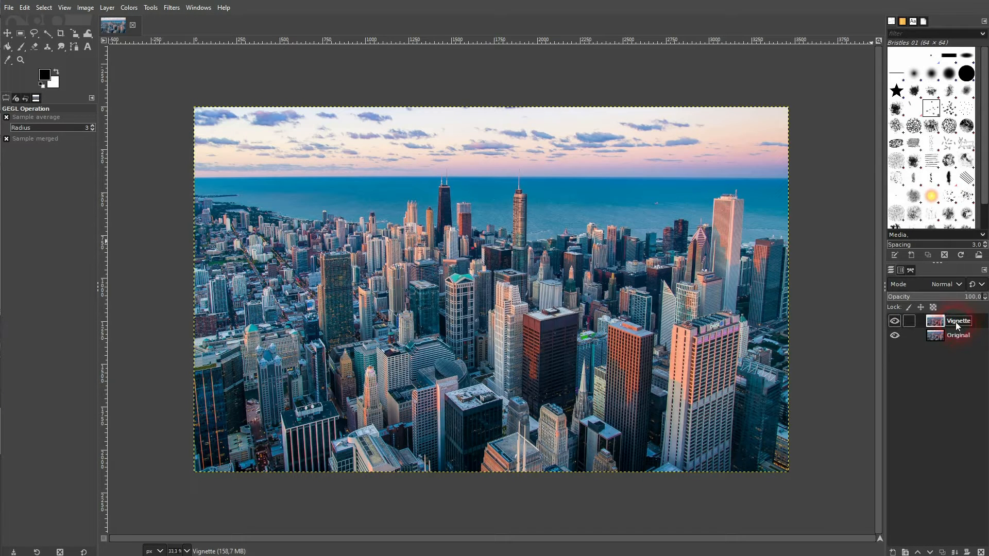
# Step: Start the Vignette filter on the Vignette layer with Blending Options expanded and Preview on
pyautogui.click(171, 8)
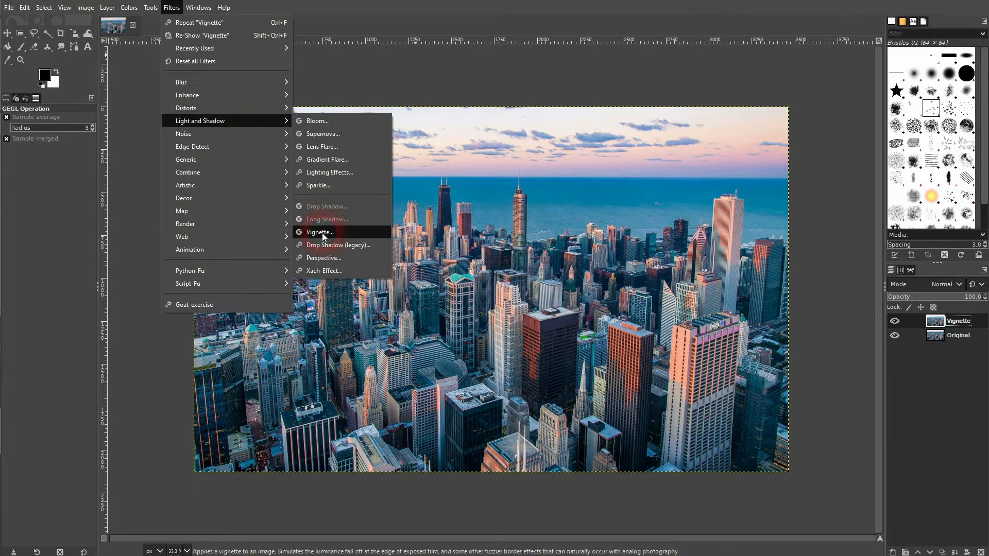
pyautogui.click(319, 233)
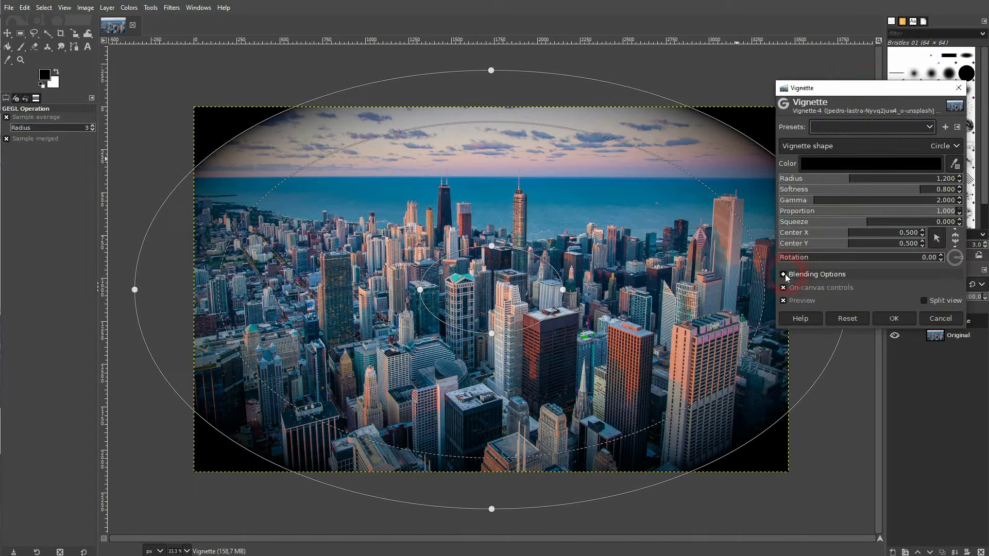
pyautogui.click(784, 275)
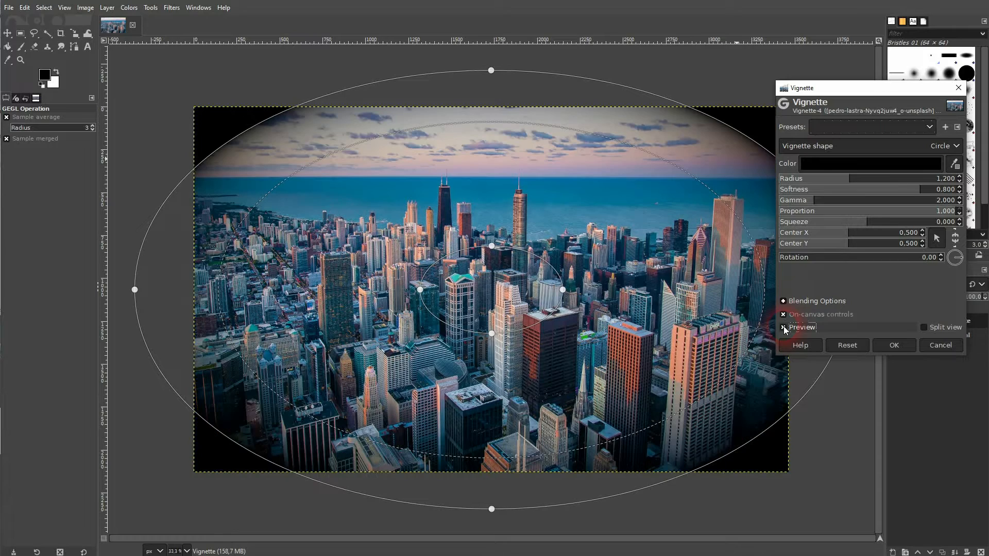
pyautogui.click(784, 327)
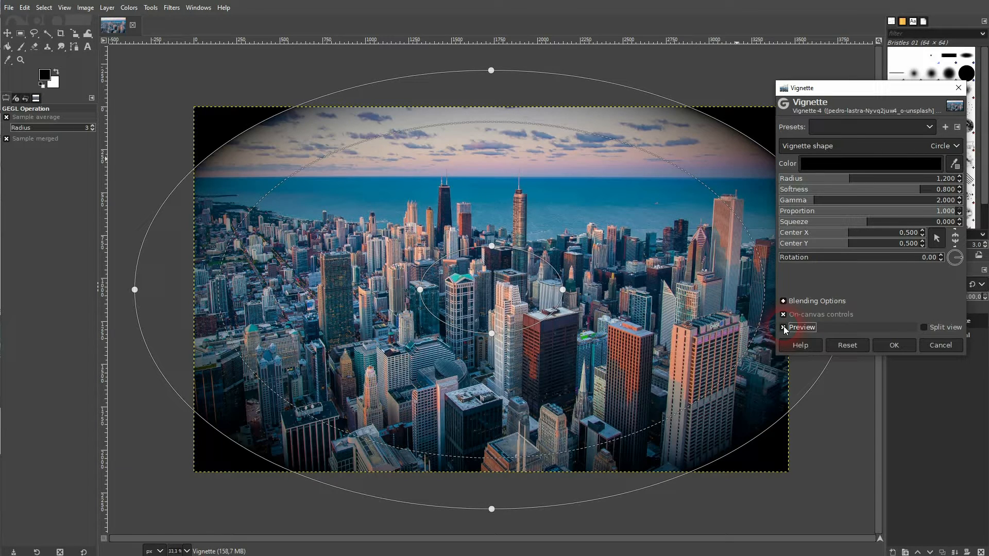
# Step: Adjust the vignette sliders toward radius 1.310 and gamma 2.706 for a wider, softer falloff
pyautogui.click(783, 326)
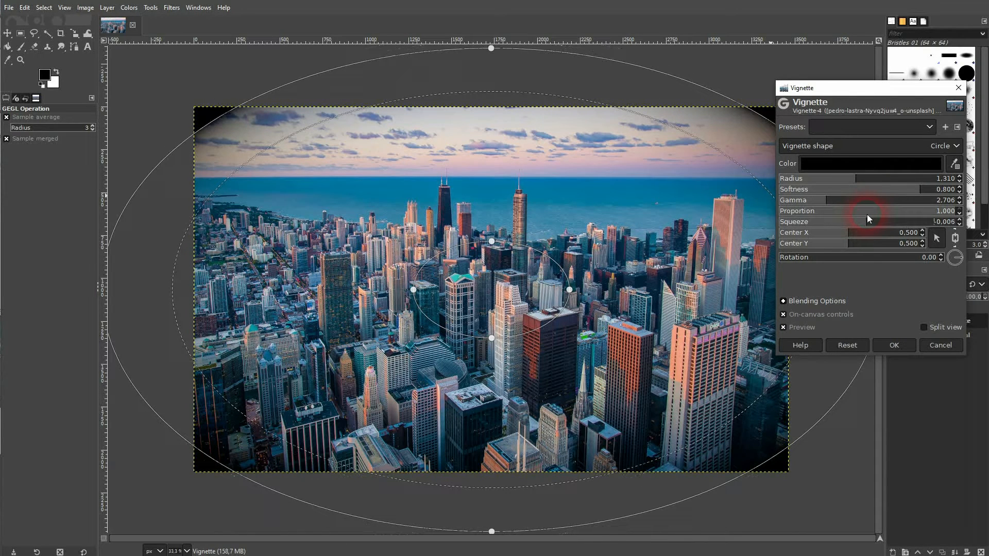
pyautogui.moveTo(872, 171)
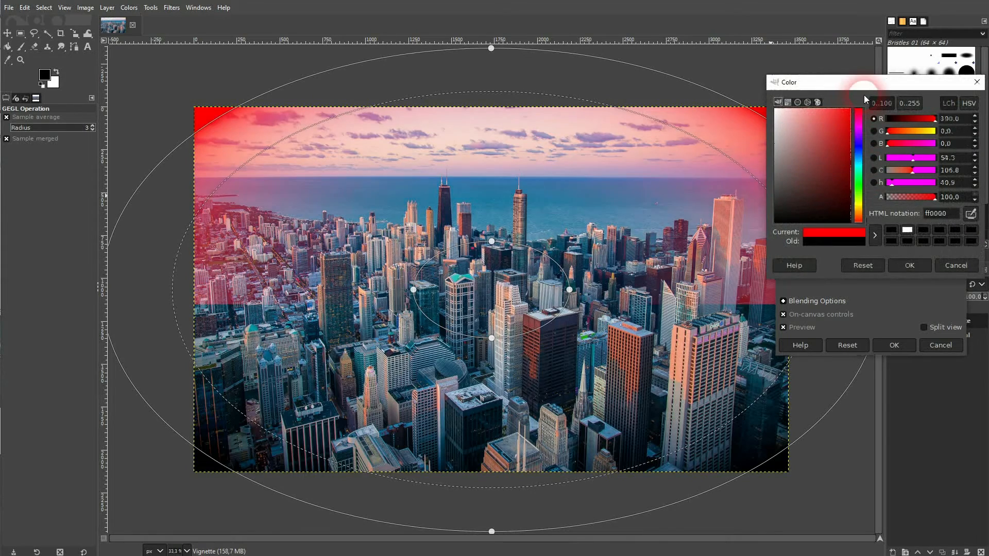
pyautogui.click(909, 264)
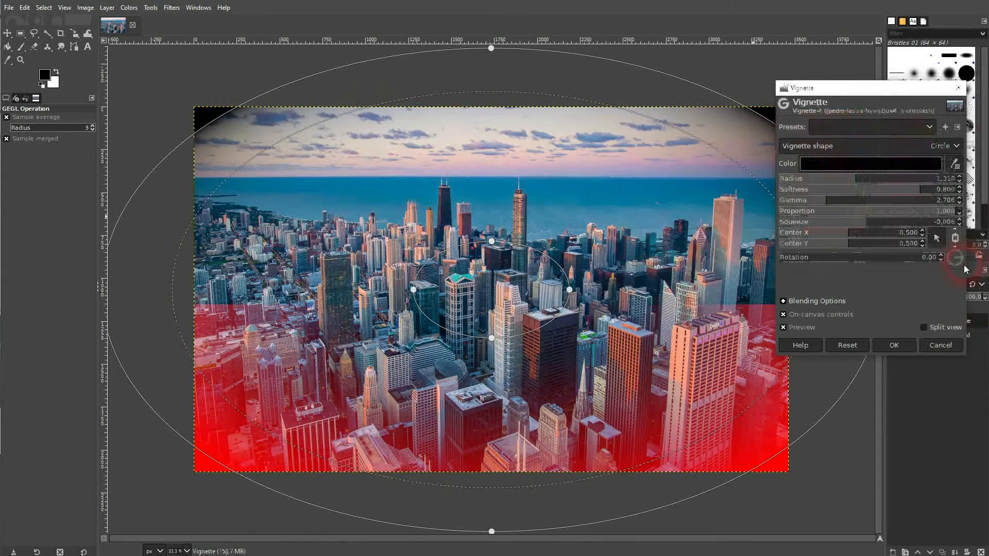
pyautogui.click(940, 145)
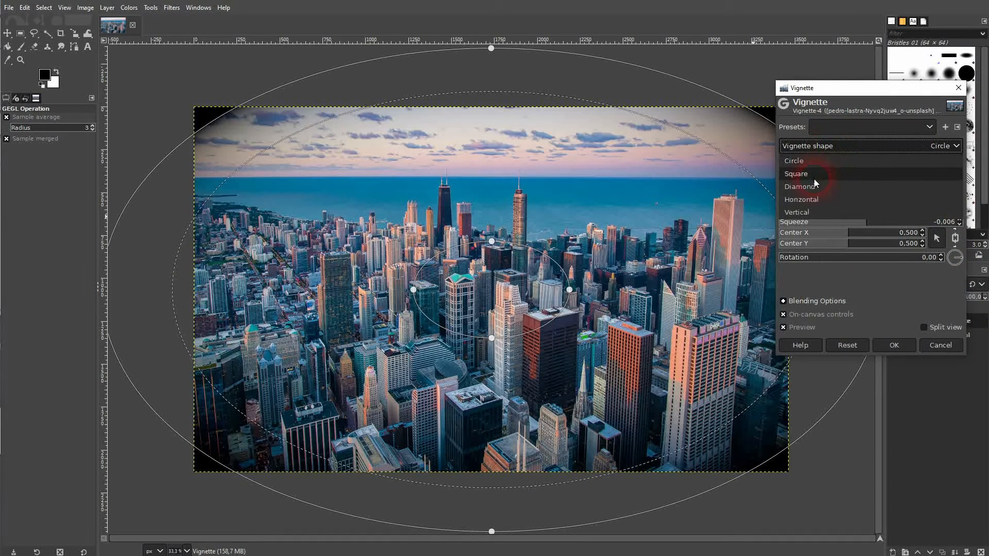
pyautogui.click(797, 174)
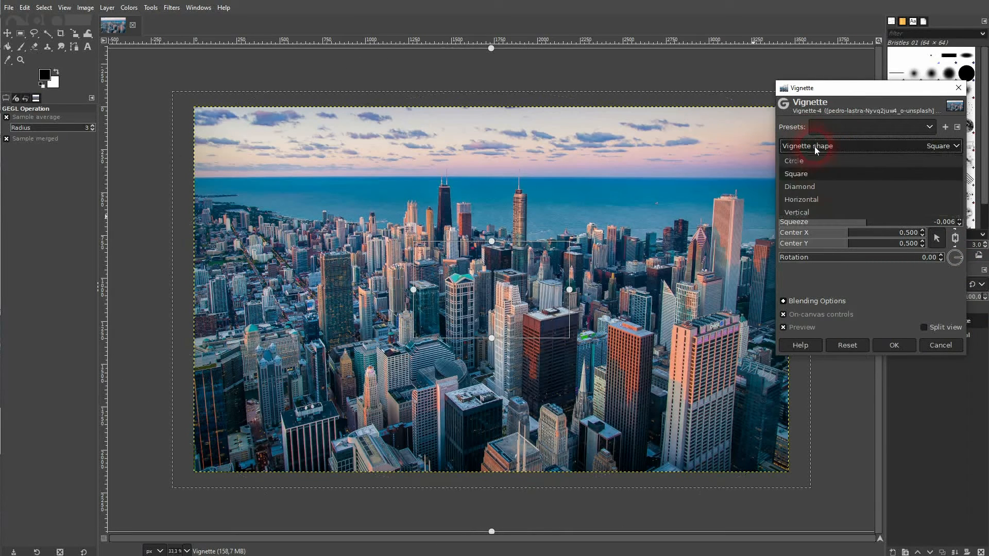
pyautogui.click(799, 186)
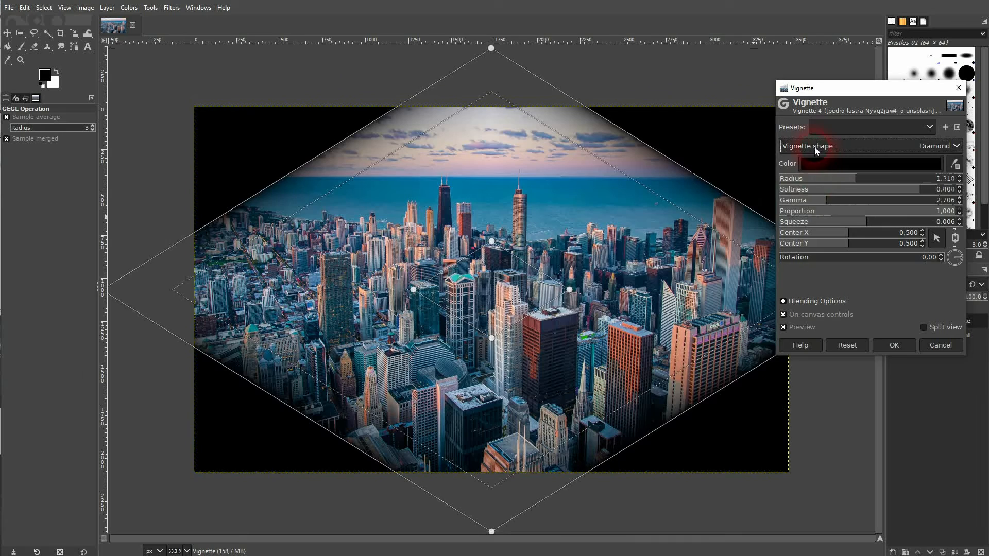
pyautogui.click(939, 146)
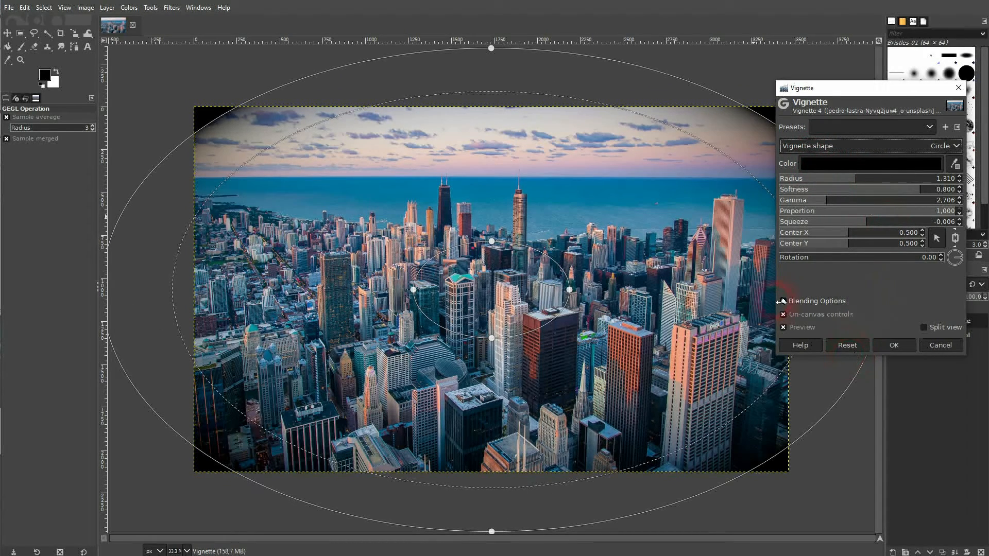
# Step: Apply the vignette, lower the layer to about 68% opacity and toggle its visibility to compare
pyautogui.click(785, 300)
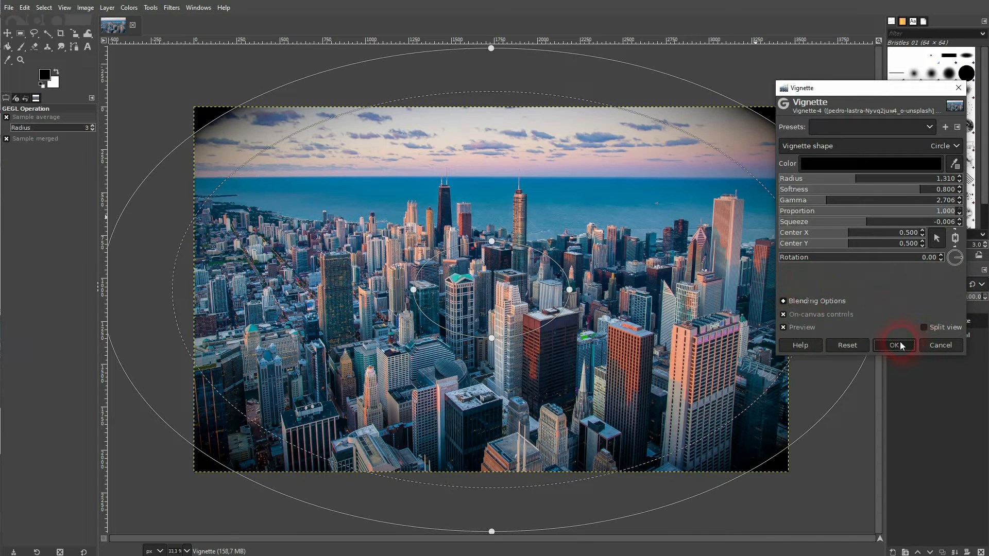
pyautogui.click(894, 346)
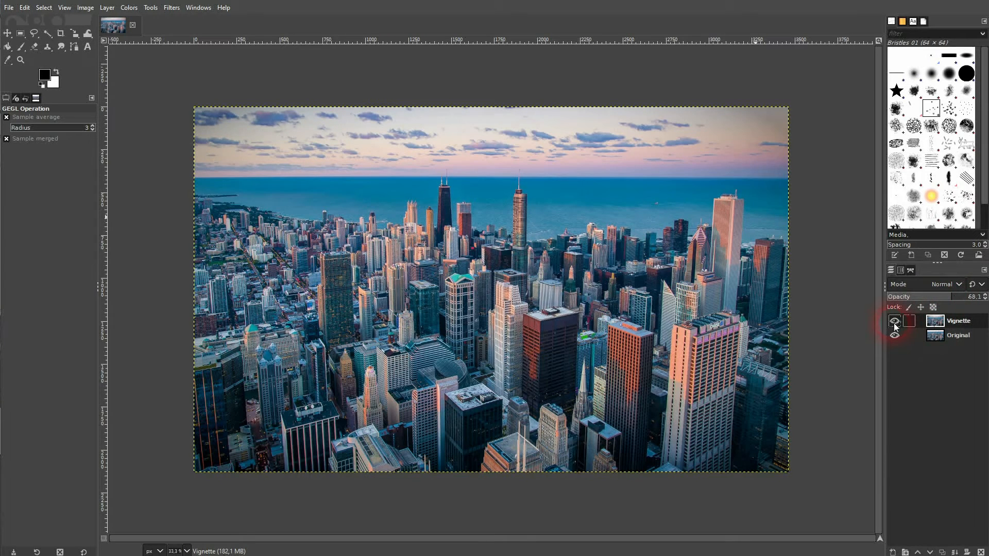
pyautogui.click(894, 320)
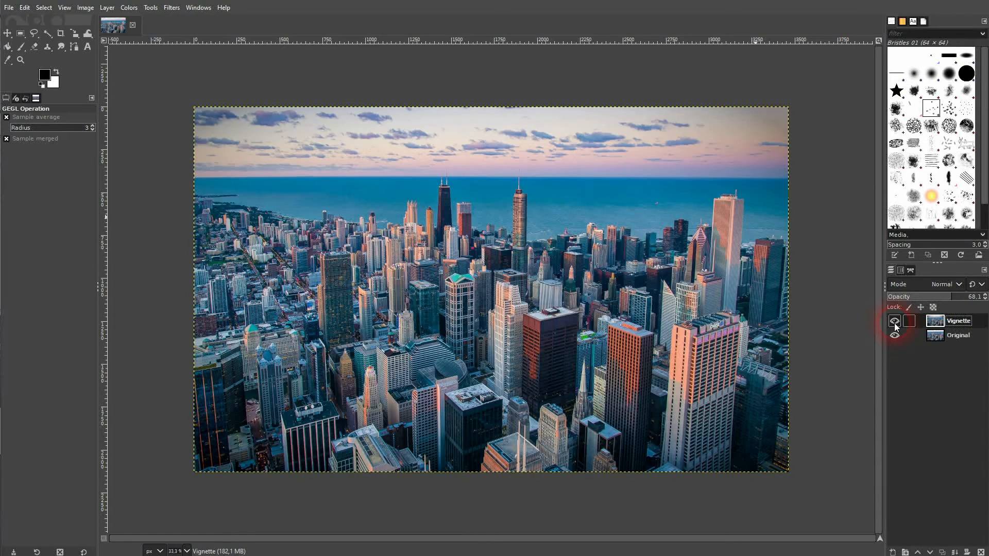
pyautogui.click(894, 335)
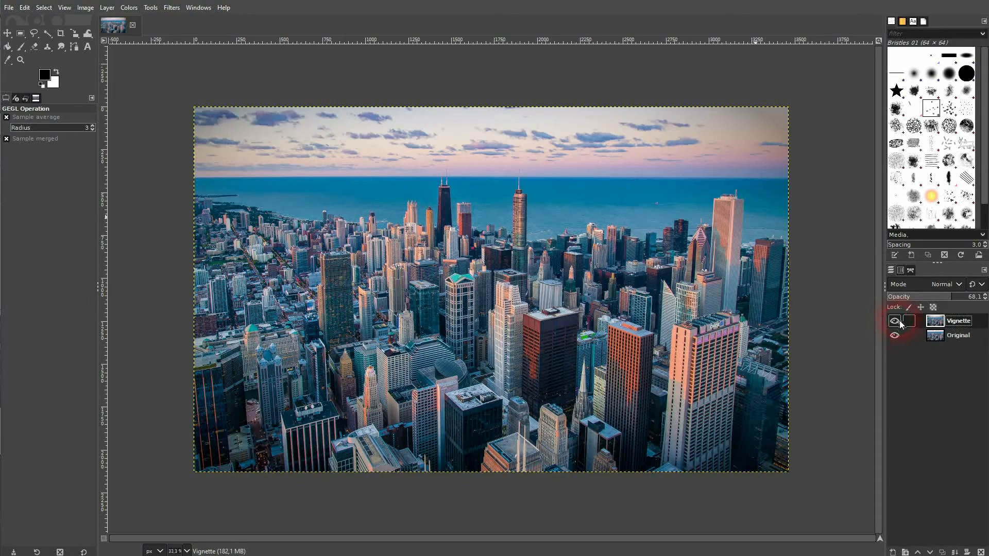
pyautogui.click(894, 321)
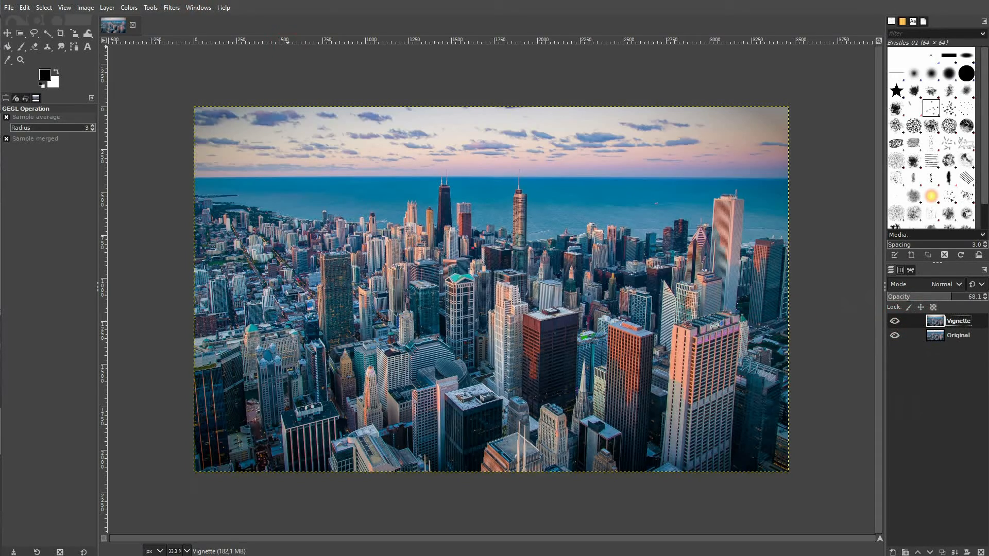